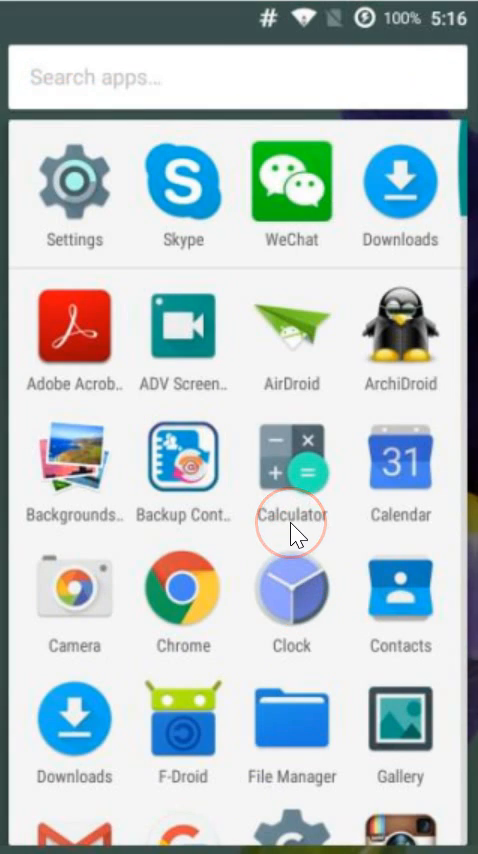
- Launch Settings and scroll the list down to the Accounts entry
{"action": "scroll", "scroll_direction": "down", "scroll_amount": 3}
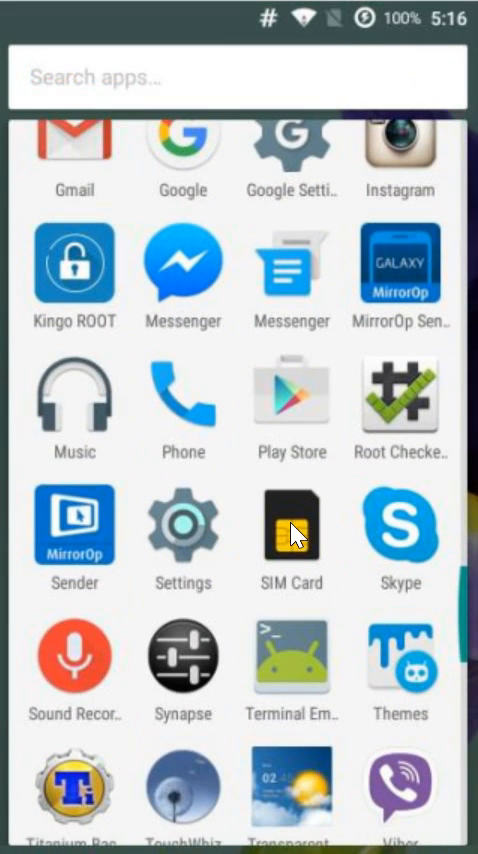
{"action": "mouse_move", "coordinate": [200, 540]}
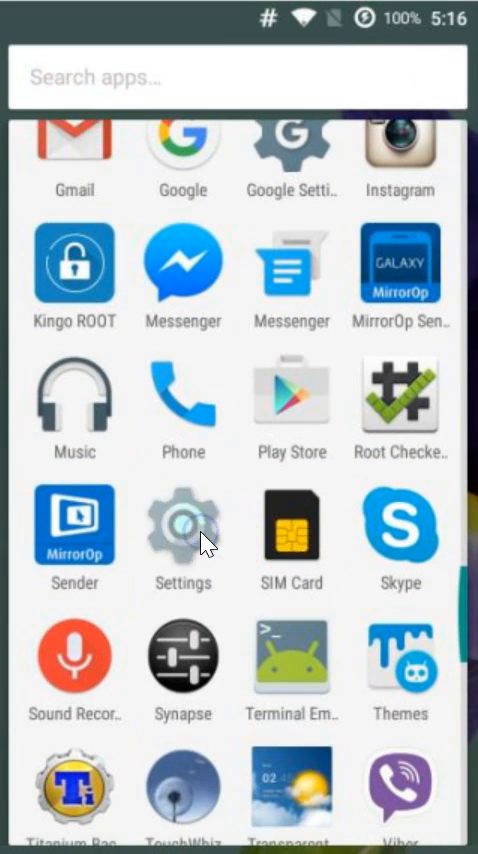
{"action": "left_click", "coordinate": [182, 524]}
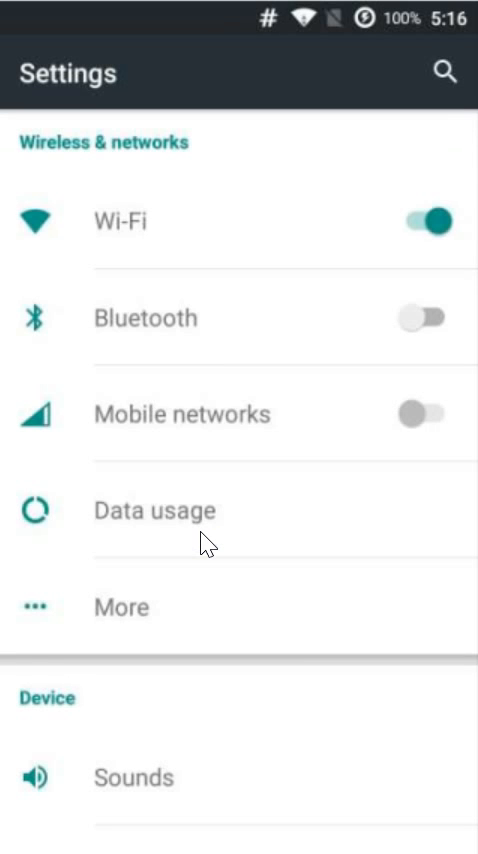
{"action": "scroll", "scroll_direction": "down", "scroll_amount": 3}
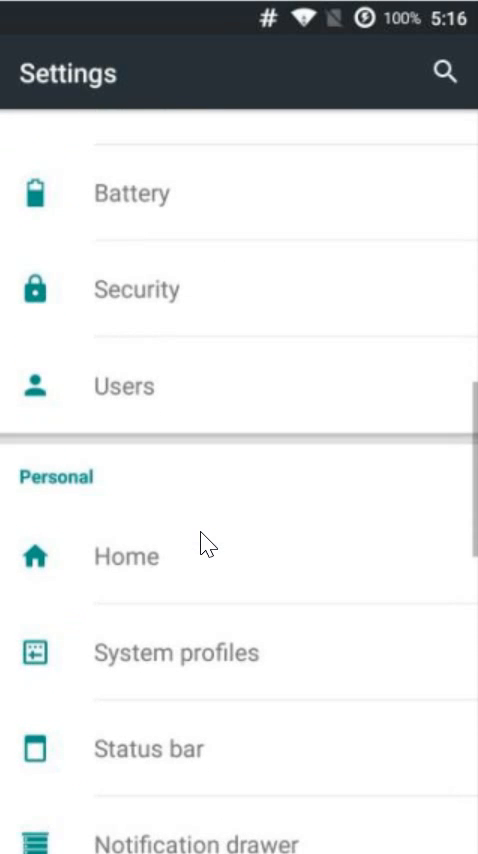
{"action": "scroll", "scroll_direction": "down", "scroll_amount": 3}
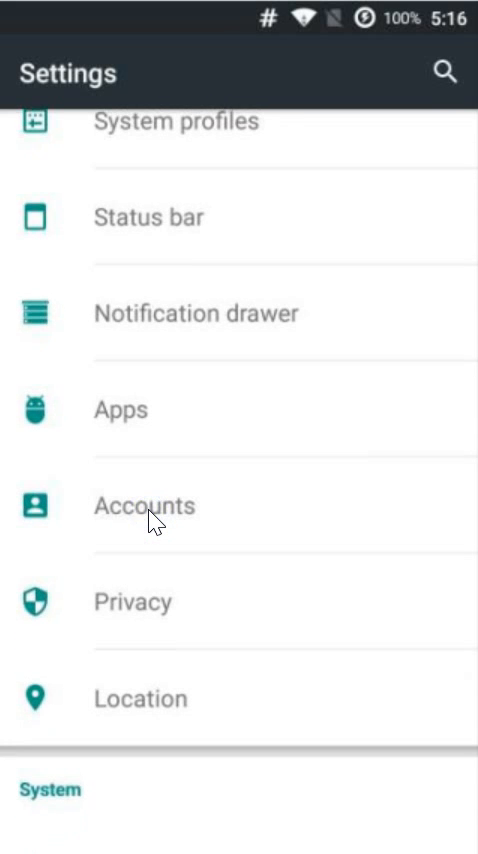
- Go to Accounts > Google and enter the account email's sync settings screen
{"action": "left_click", "coordinate": [144, 504]}
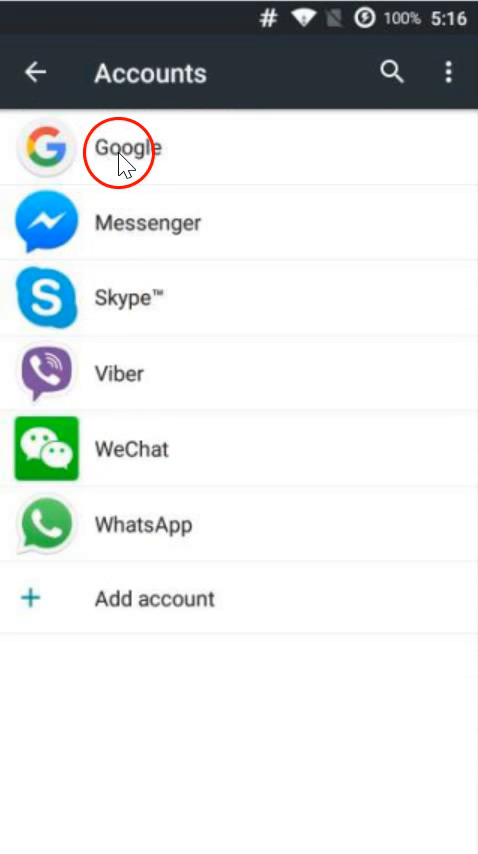
{"action": "left_click", "coordinate": [124, 148]}
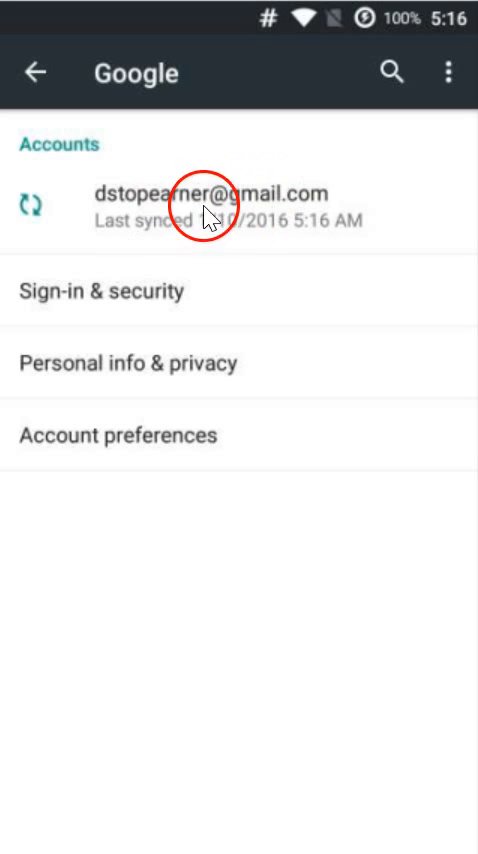
{"action": "mouse_move", "coordinate": [258, 210]}
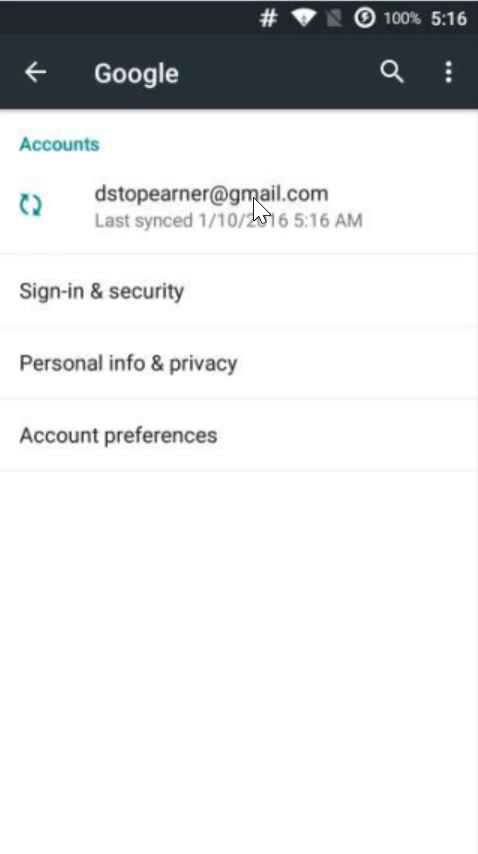
{"action": "left_click", "coordinate": [216, 204]}
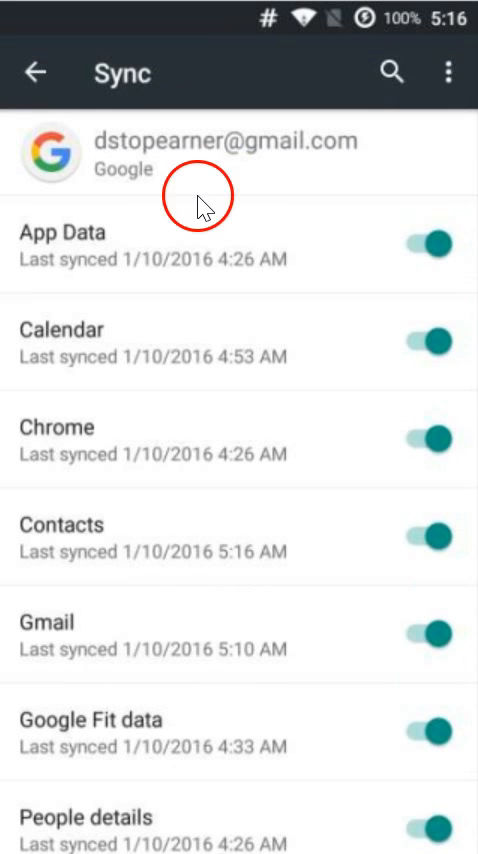
{"action": "mouse_move", "coordinate": [448, 72]}
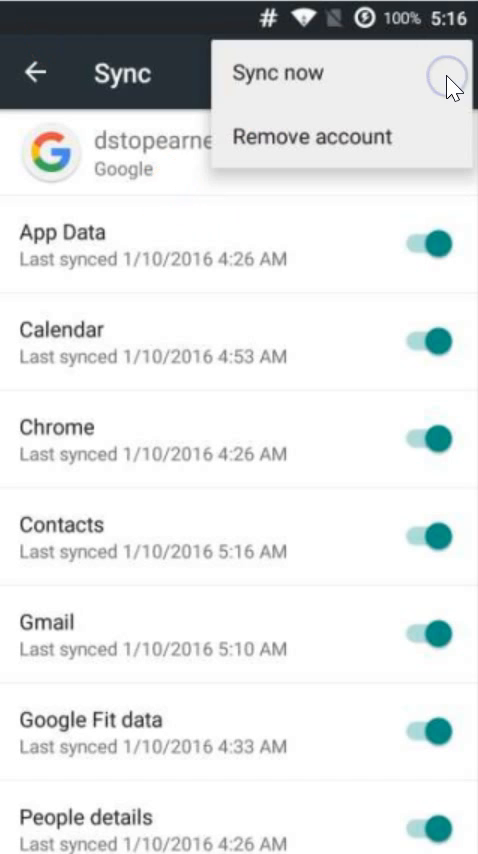
{"action": "mouse_move", "coordinate": [304, 150]}
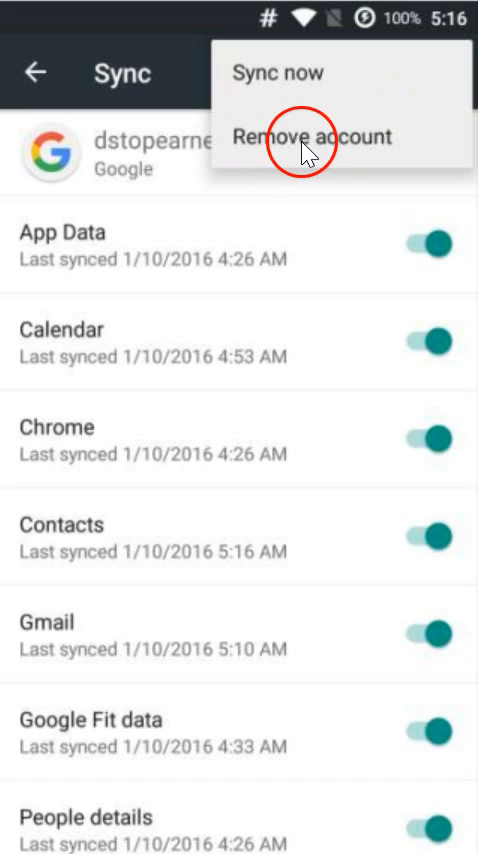
- Remove the Google account and confirm, leaving Messenger, Skype, Viber, WeChat and WhatsApp
{"action": "left_click", "coordinate": [312, 136]}
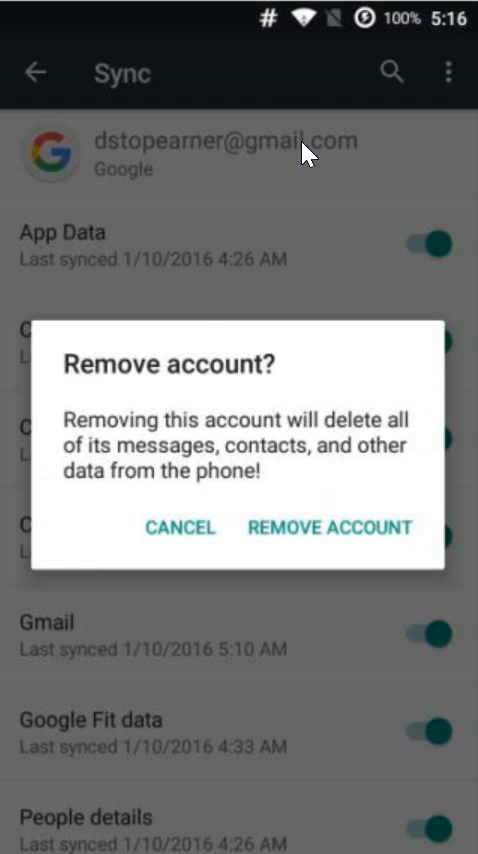
{"action": "mouse_move", "coordinate": [308, 434]}
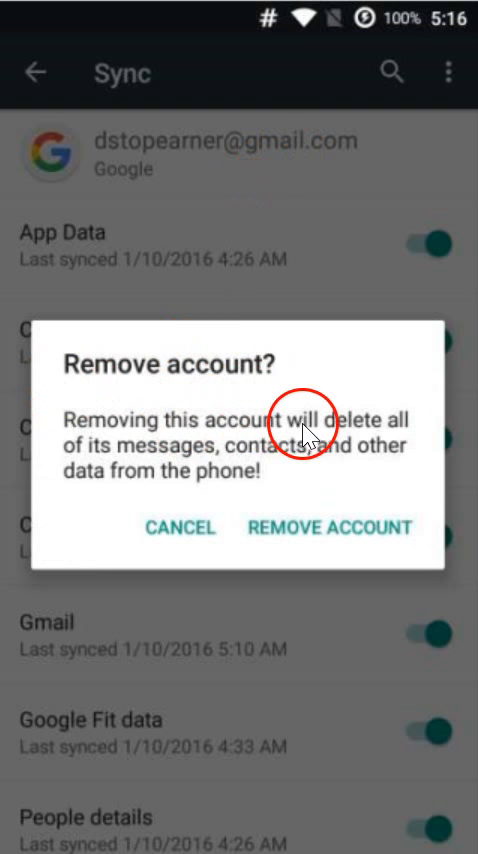
{"action": "mouse_move", "coordinate": [216, 460]}
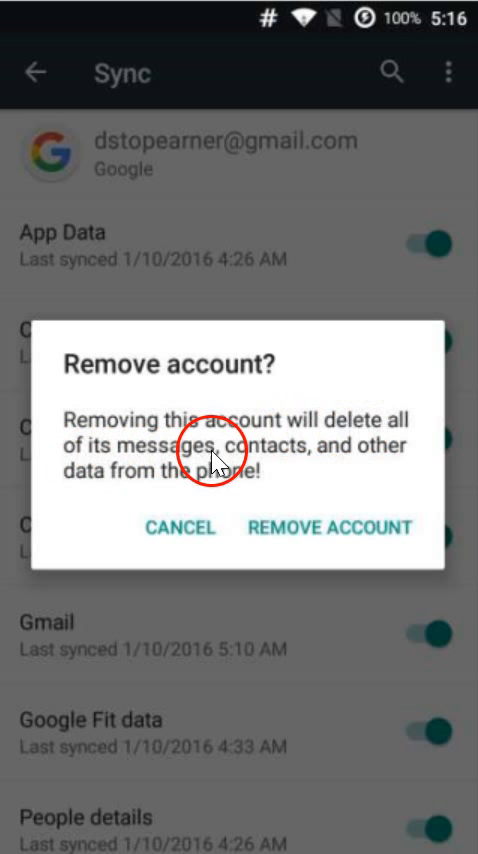
{"action": "mouse_move", "coordinate": [190, 490]}
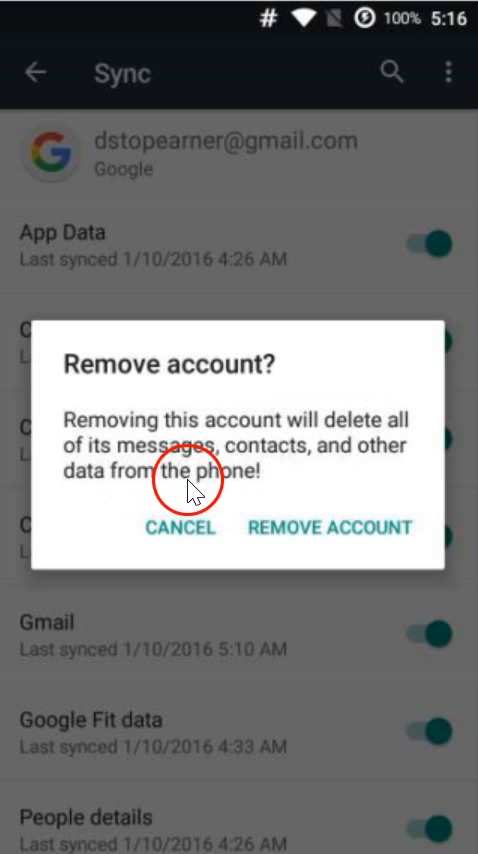
{"action": "mouse_move", "coordinate": [284, 470]}
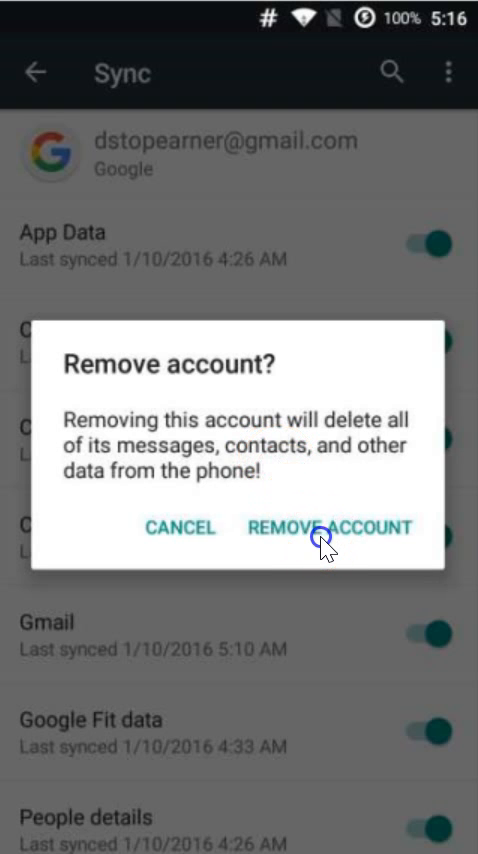
{"action": "left_click", "coordinate": [332, 528]}
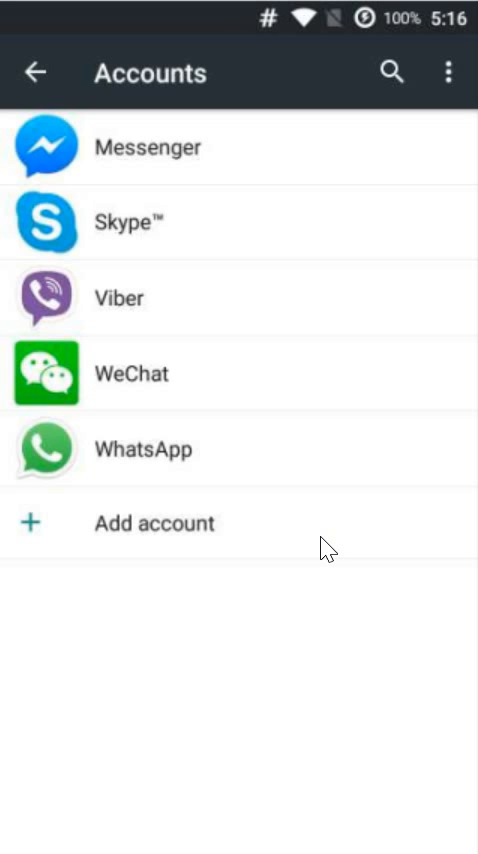
- Return Home and launch Gmail so it shows the signed-out Welcome to Gmail screen
{"action": "left_click", "coordinate": [36, 72]}
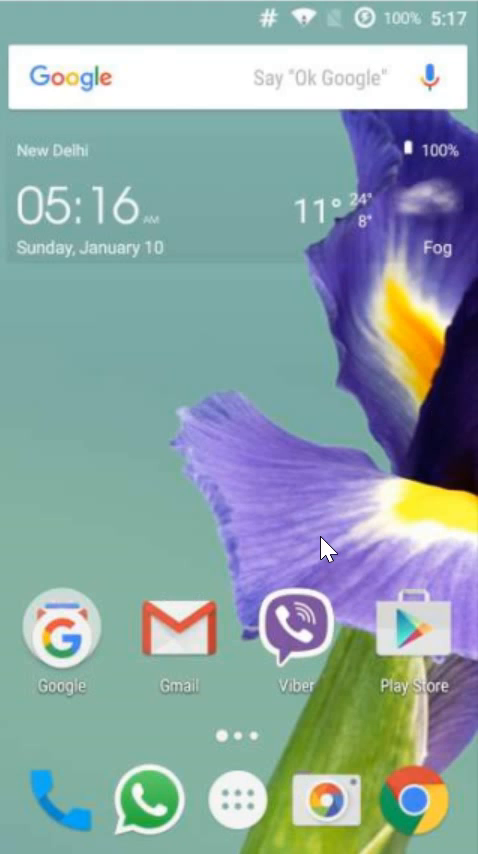
{"action": "left_click", "coordinate": [178, 628]}
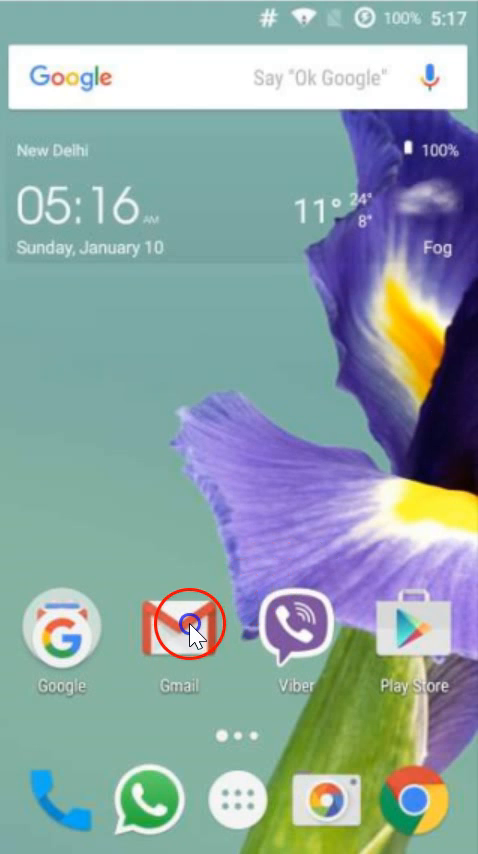
{"action": "left_click", "coordinate": [178, 628]}
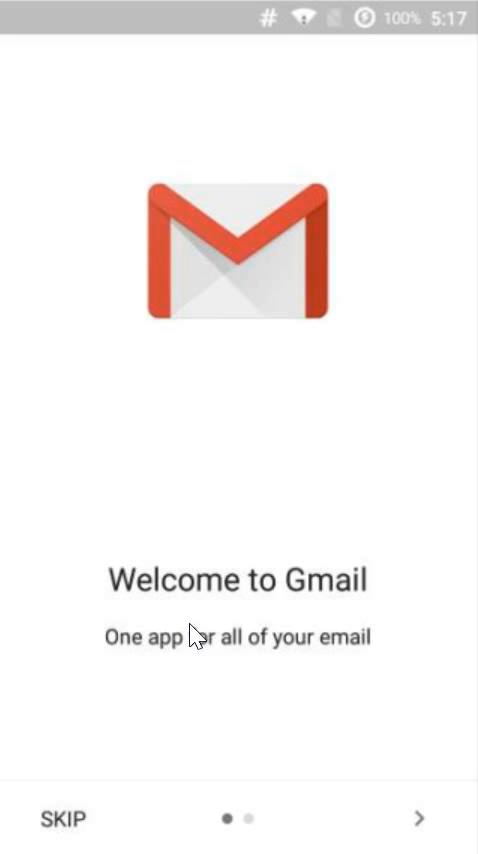
{"action": "mouse_move", "coordinate": [132, 710]}
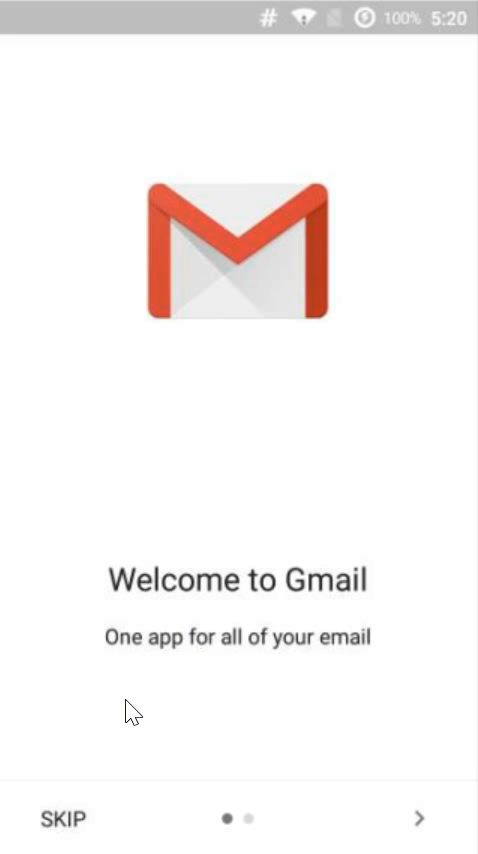